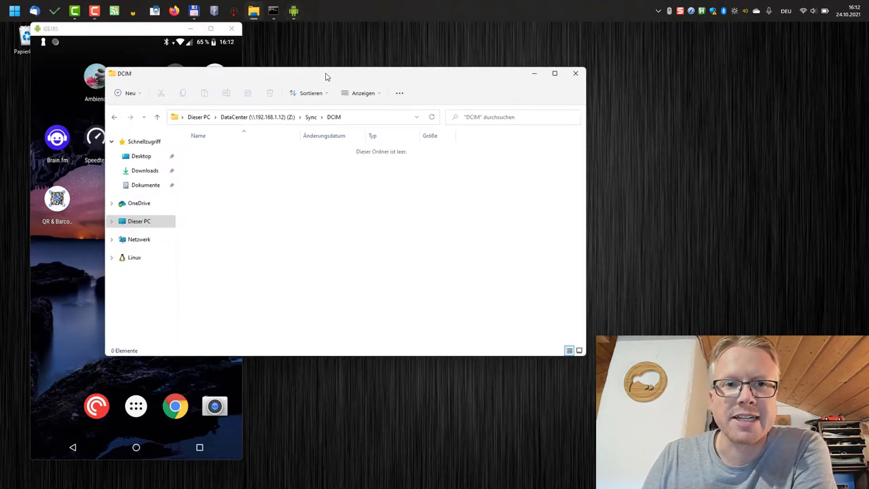
Bring the phone screen forward and launch SMBSync2.
{"action": "left_click_drag", "start_coordinate": [326, 74], "coordinate": [326, 76]}
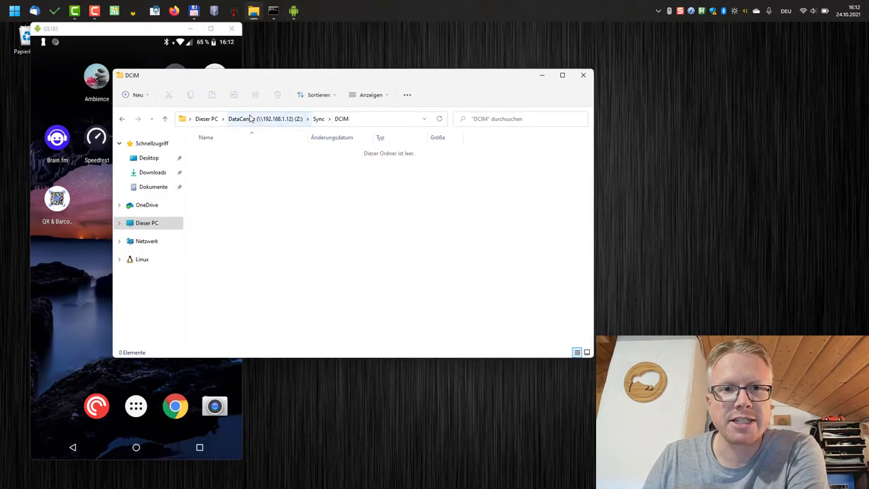
{"action": "mouse_move", "coordinate": [275, 127]}
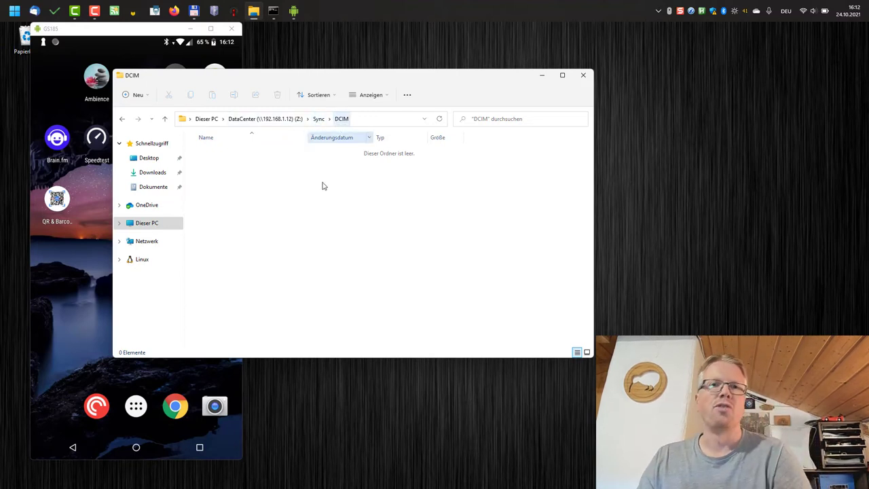
{"action": "mouse_move", "coordinate": [287, 233]}
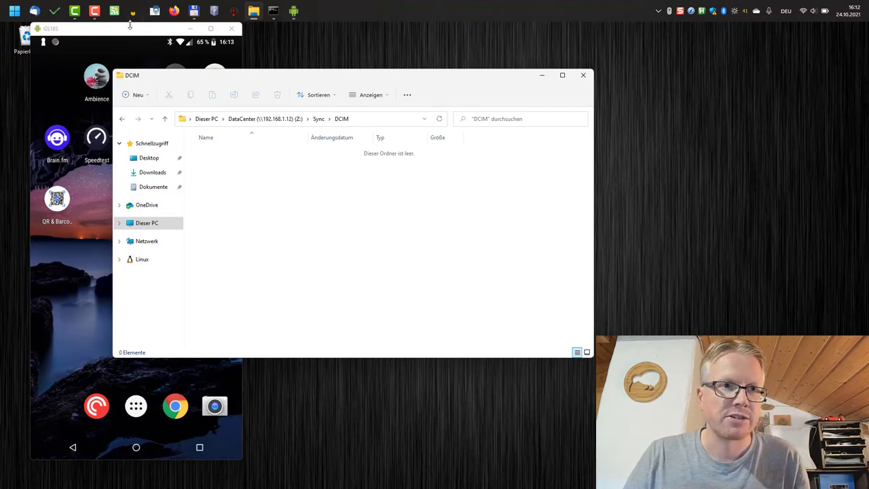
{"action": "left_click", "coordinate": [129, 28]}
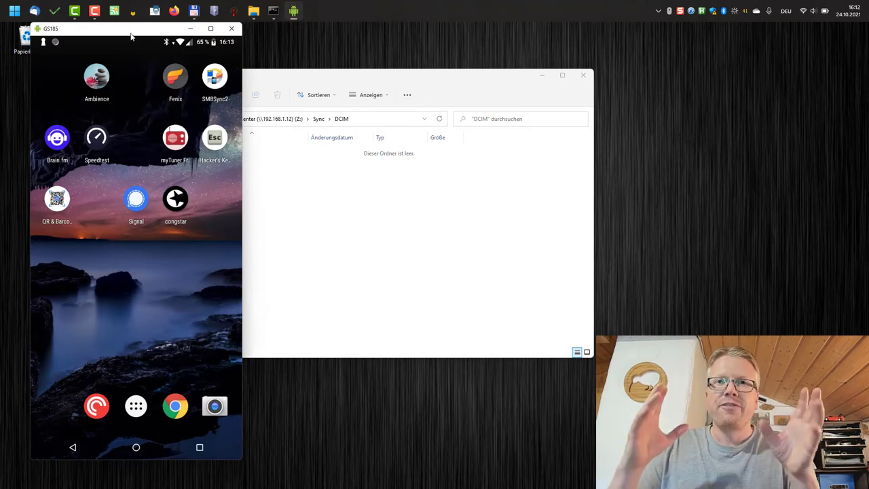
{"action": "mouse_move", "coordinate": [218, 83]}
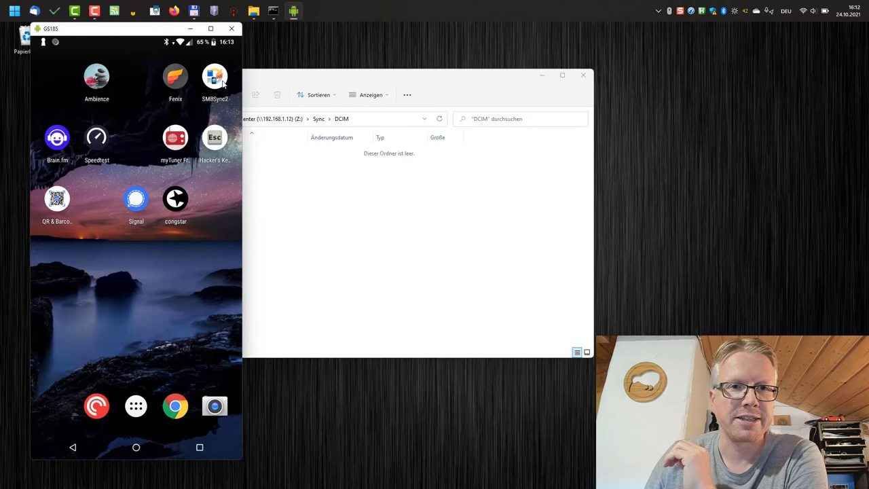
{"action": "left_click", "coordinate": [214, 76]}
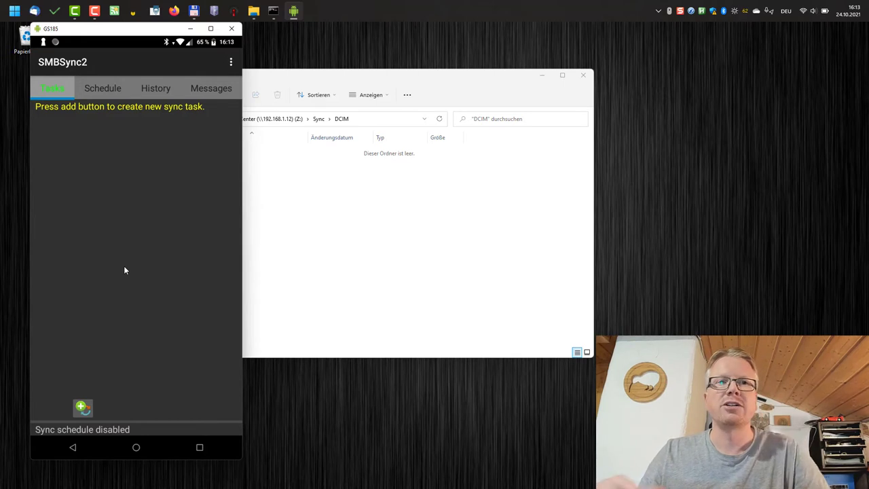
{"action": "mouse_move", "coordinate": [69, 332]}
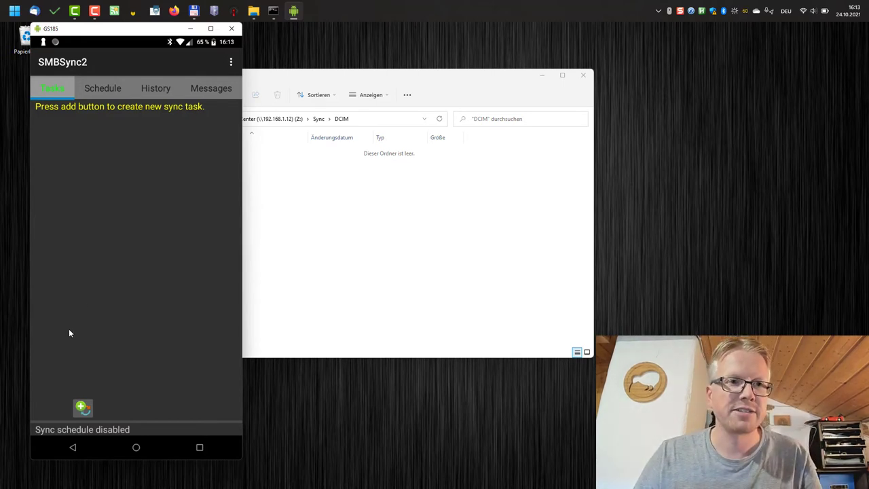
{"action": "mouse_move", "coordinate": [114, 78]}
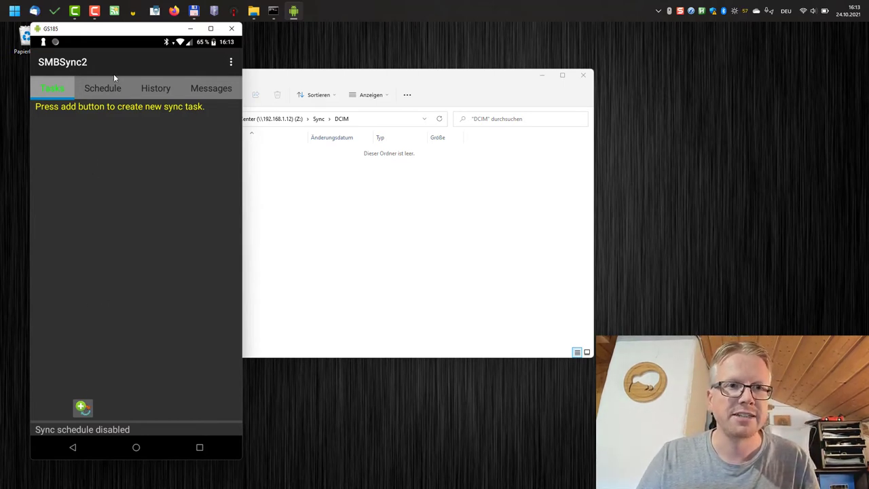
Review the Schedule and History tabs, then return to the empty Tasks list.
{"action": "left_click", "coordinate": [103, 88]}
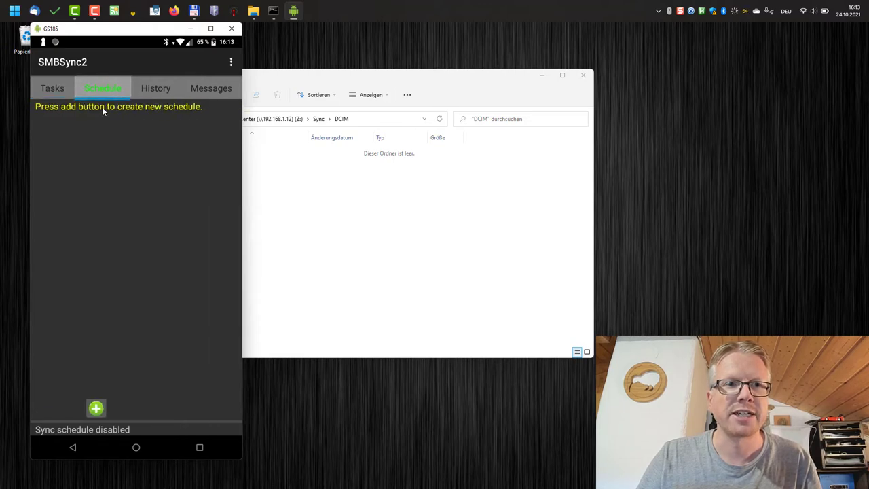
{"action": "left_click", "coordinate": [155, 88]}
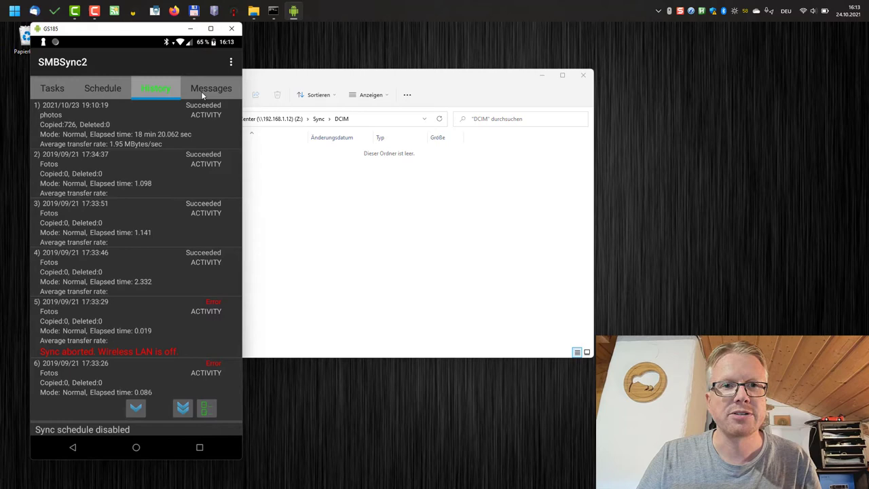
{"action": "mouse_move", "coordinate": [163, 127]}
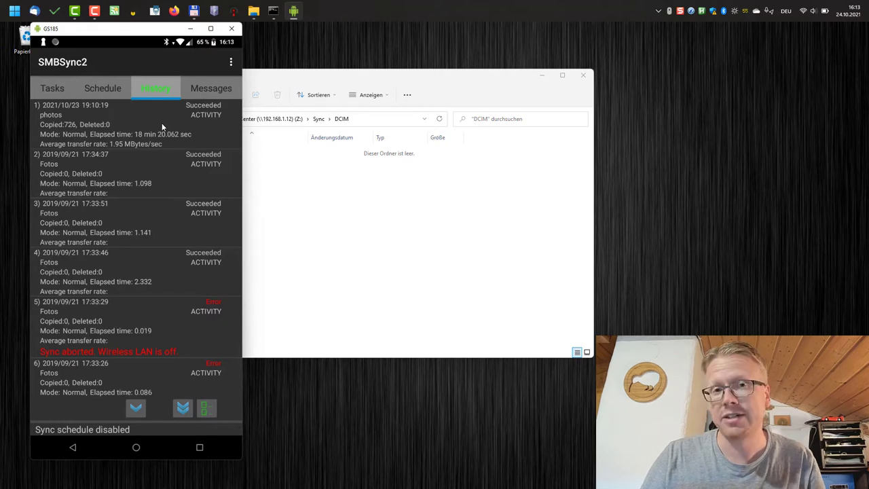
{"action": "left_click", "coordinate": [211, 87]}
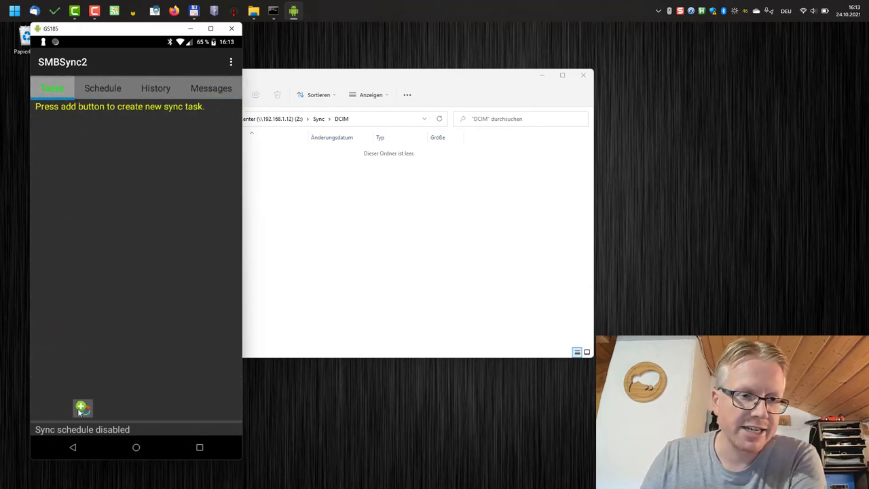
Add a new sync task named 'photos' using the Copy sync type.
{"action": "left_click", "coordinate": [82, 408]}
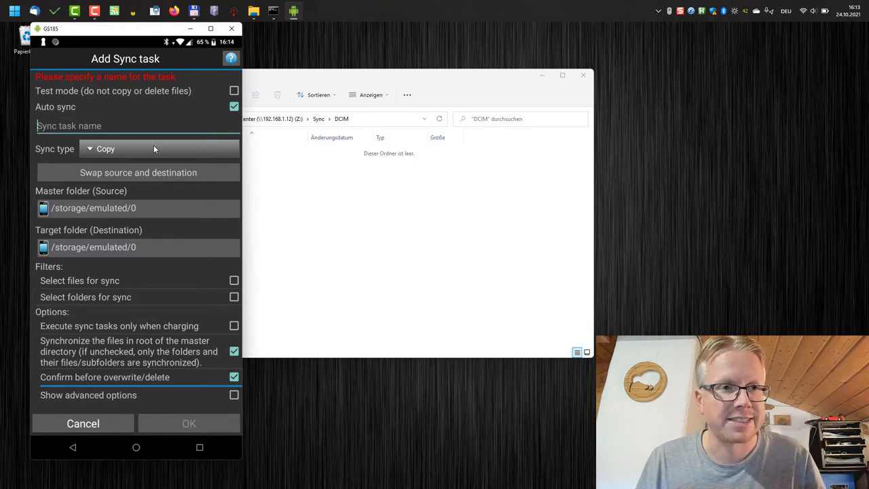
{"action": "type", "text": "photos"}
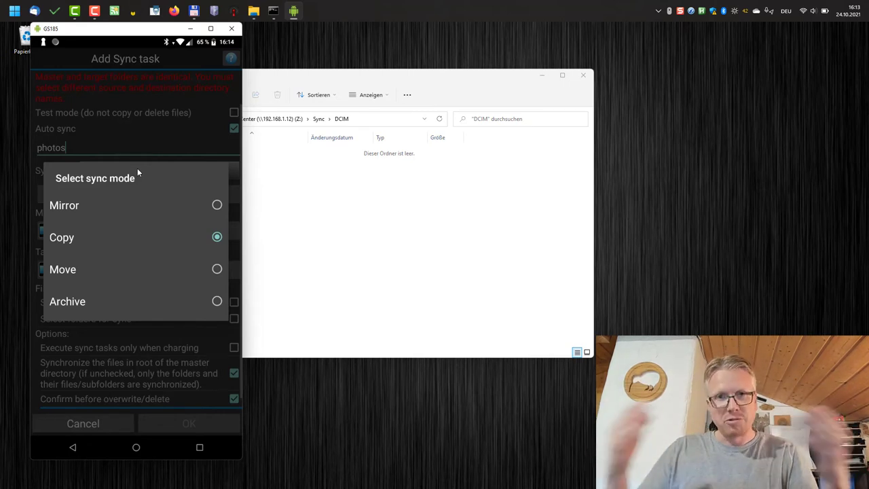
{"action": "mouse_move", "coordinate": [117, 243]}
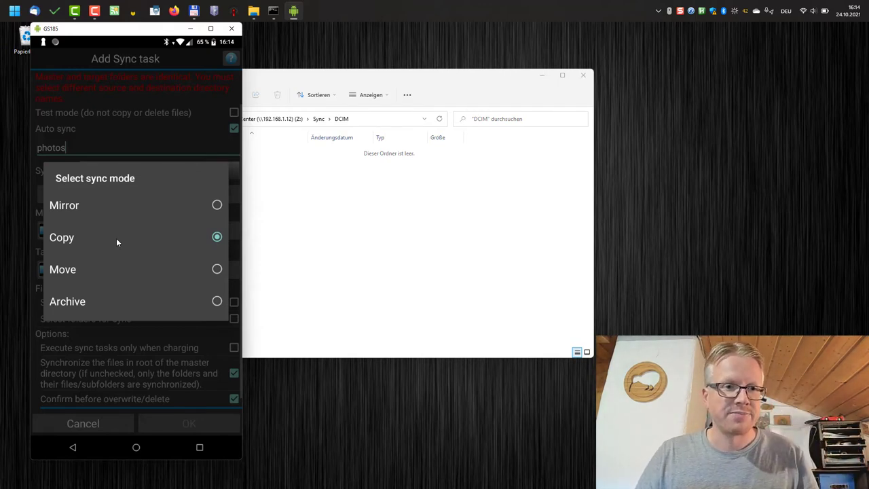
{"action": "mouse_move", "coordinate": [126, 278]}
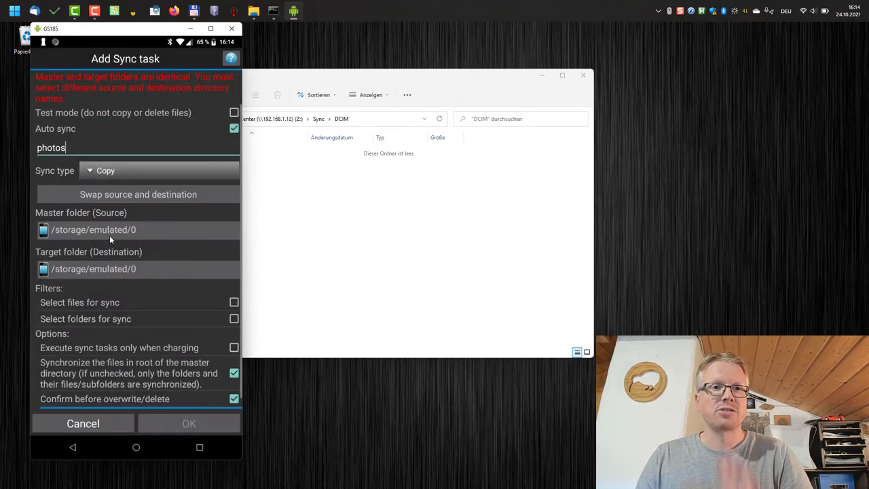
{"action": "mouse_move", "coordinate": [169, 228]}
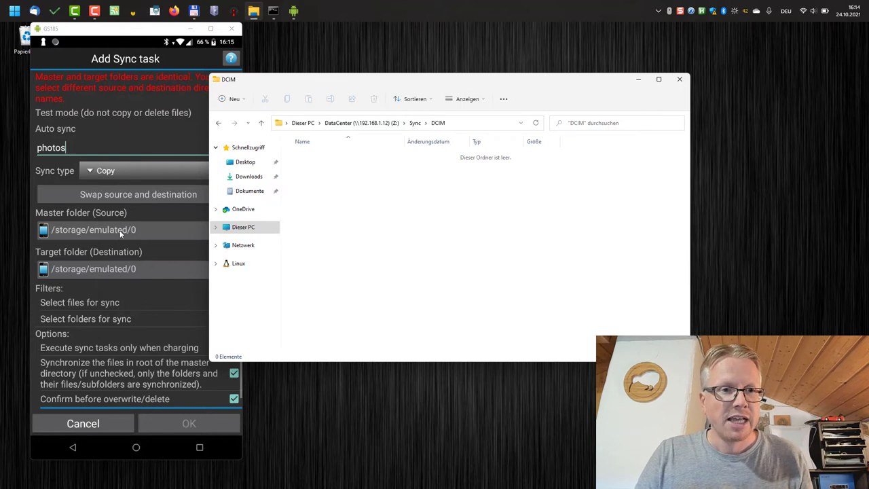
Set the photos task source to internal storage DCIM/Camera and save it.
{"action": "left_click", "coordinate": [93, 230]}
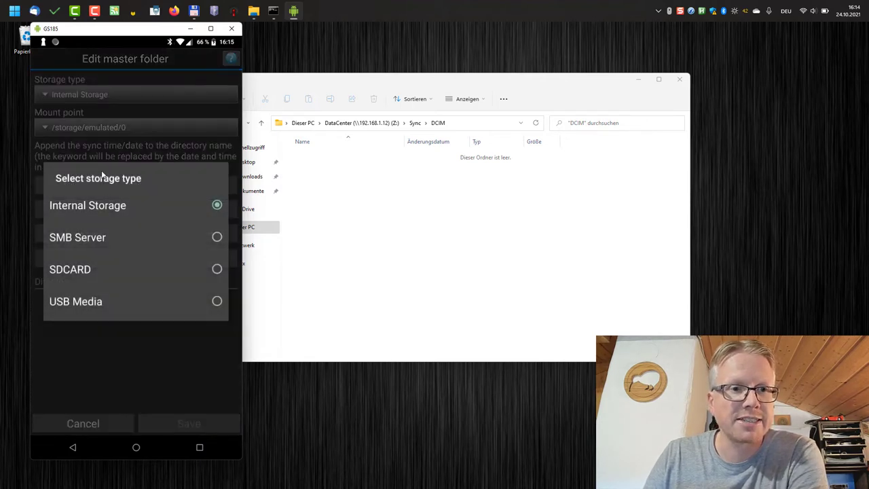
{"action": "mouse_move", "coordinate": [129, 243]}
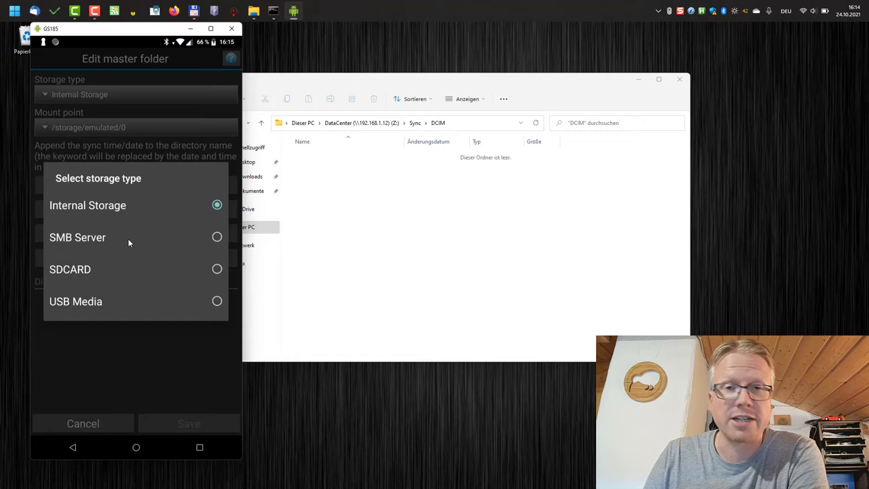
{"action": "mouse_move", "coordinate": [143, 209]}
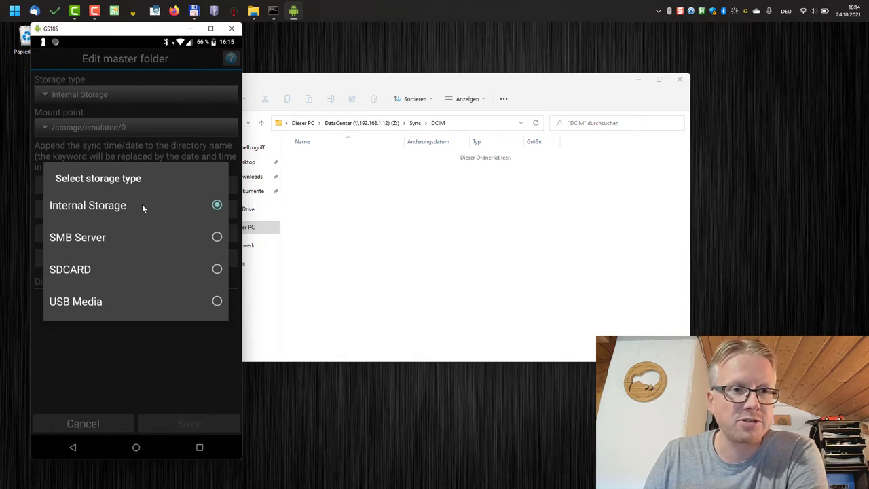
{"action": "left_click", "coordinate": [87, 205]}
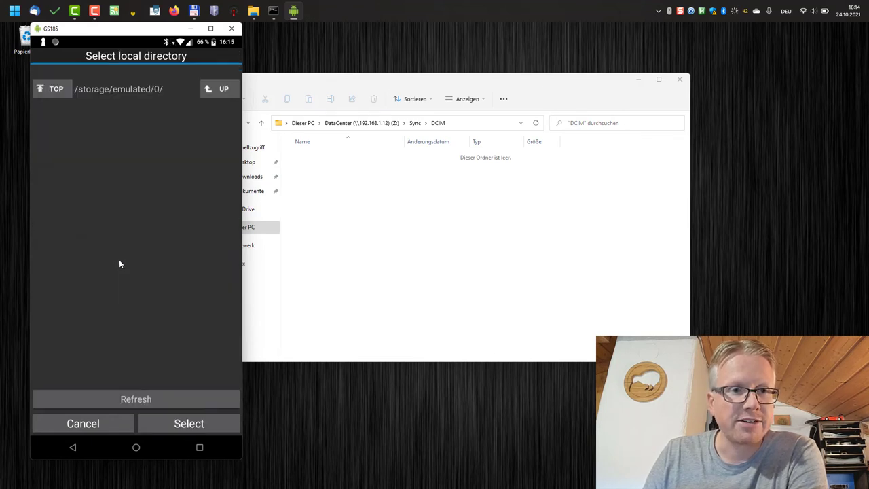
{"action": "left_click", "coordinate": [136, 399]}
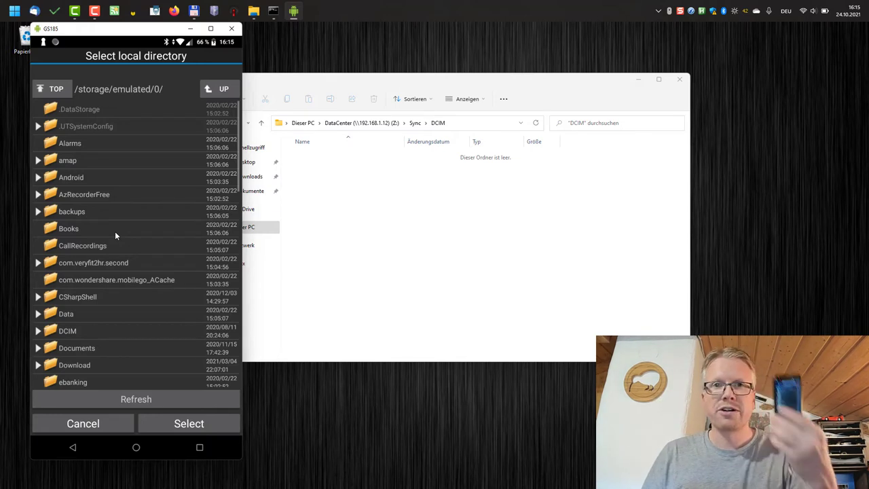
{"action": "mouse_move", "coordinate": [111, 299]}
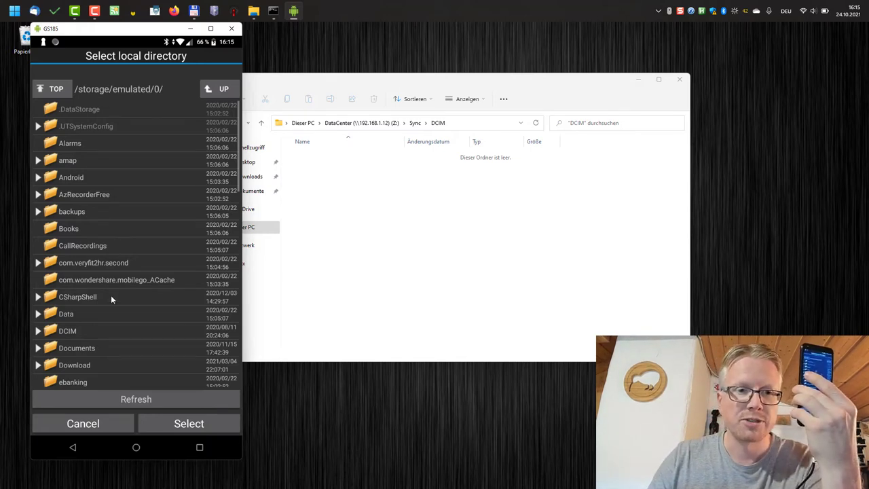
{"action": "mouse_move", "coordinate": [76, 331]}
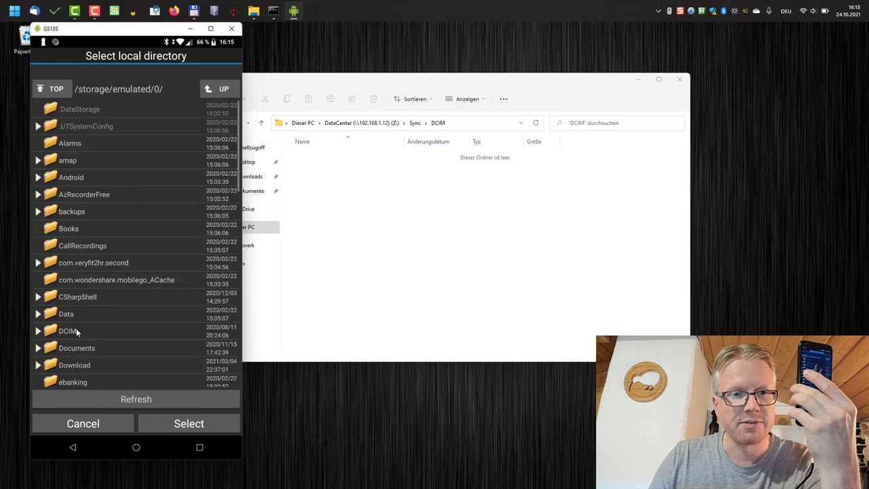
{"action": "left_click", "coordinate": [67, 330]}
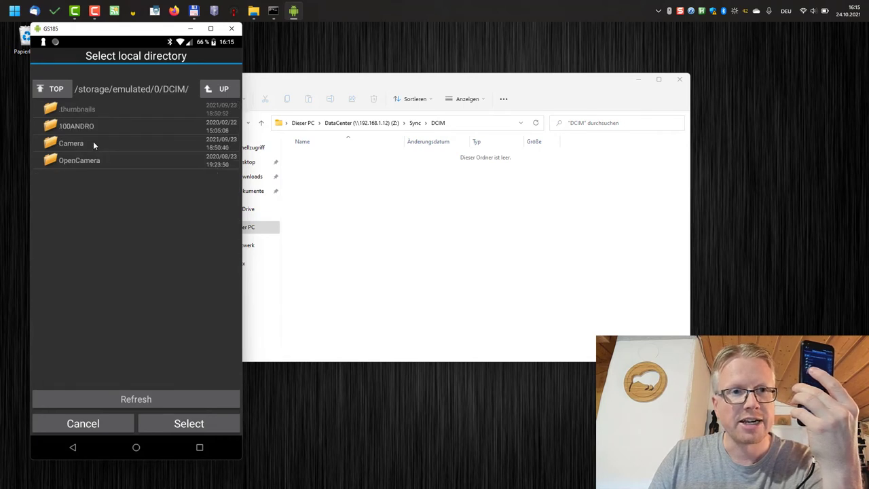
{"action": "left_click", "coordinate": [70, 143]}
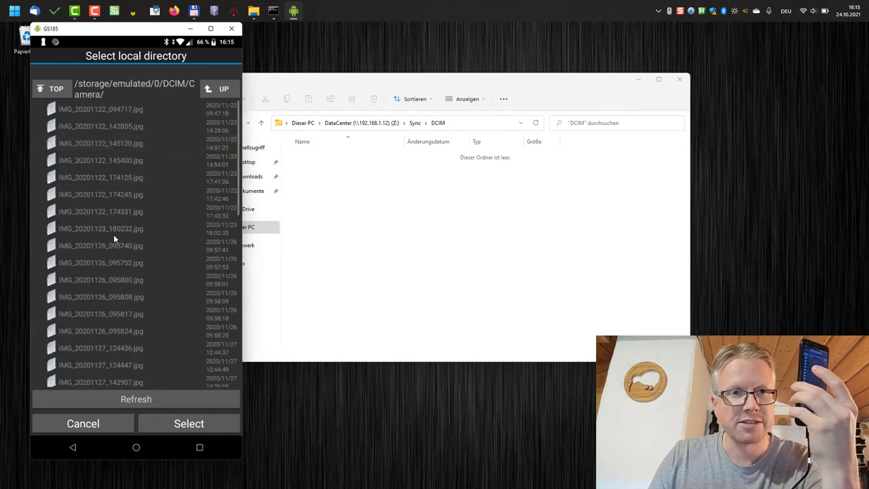
{"action": "left_click", "coordinate": [189, 423]}
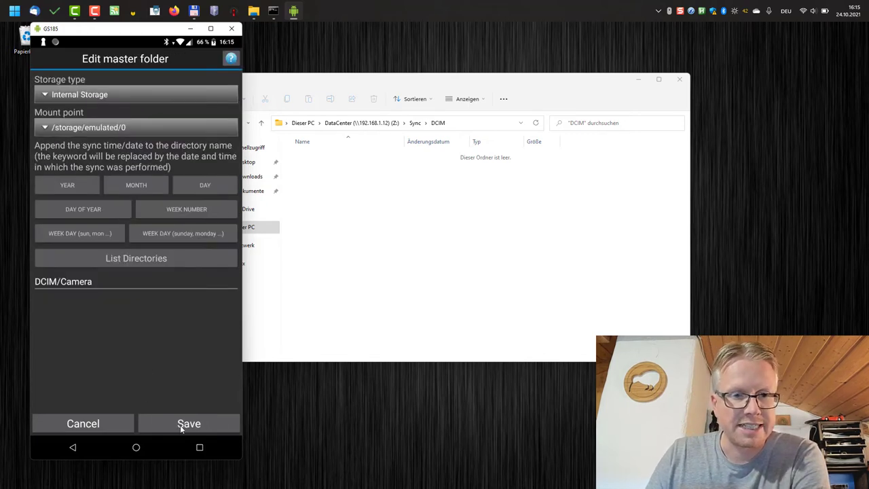
{"action": "left_click", "coordinate": [189, 423]}
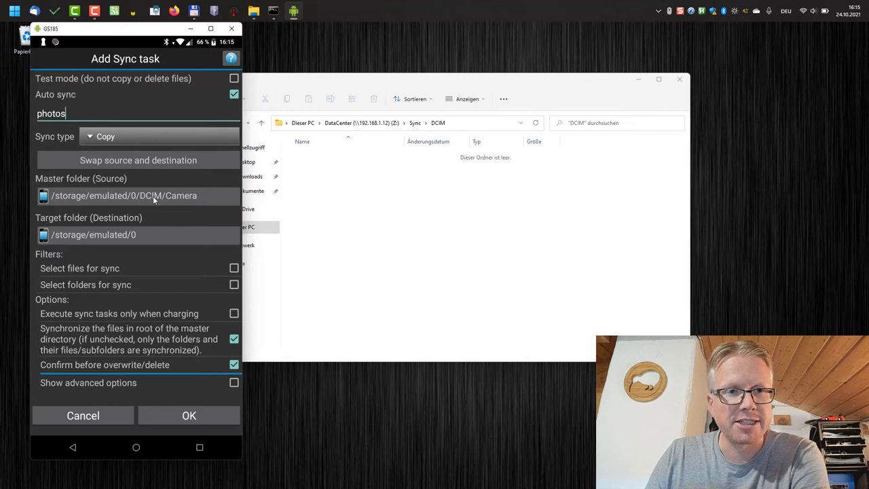
{"action": "mouse_move", "coordinate": [196, 206]}
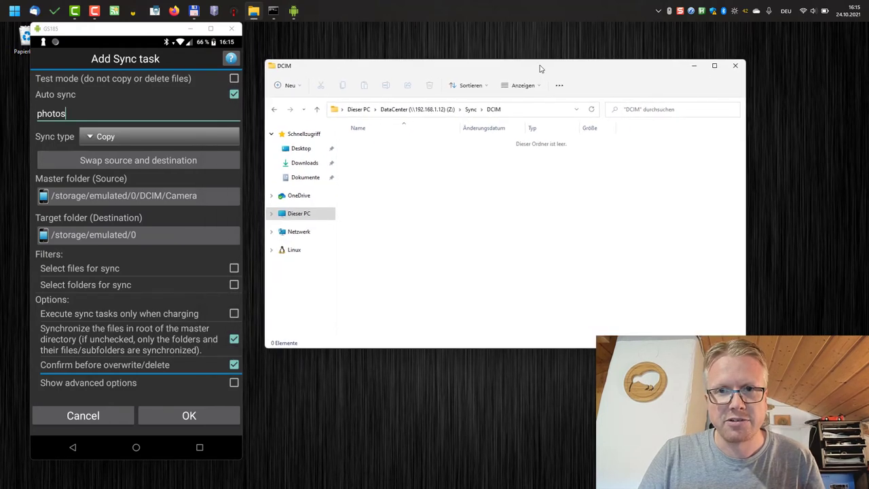
Set the target to SMB Server 192.168.1.12 with account name and password login.
{"action": "left_click", "coordinate": [136, 235]}
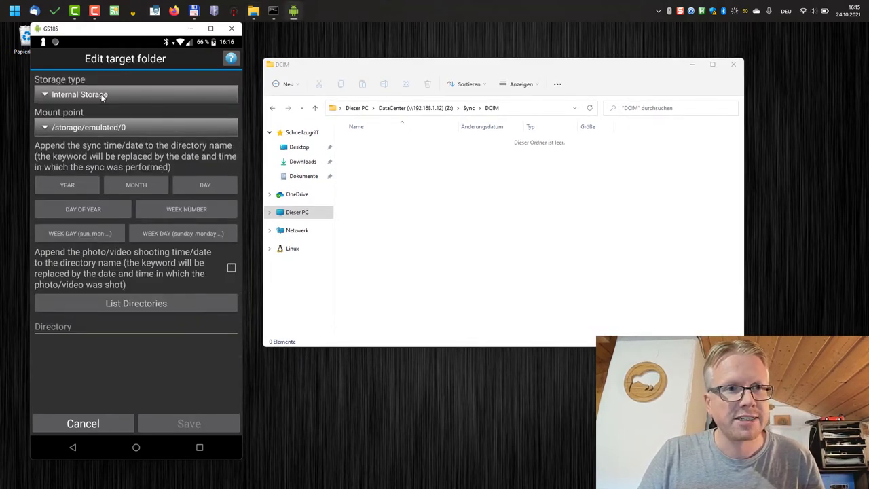
{"action": "left_click", "coordinate": [80, 94]}
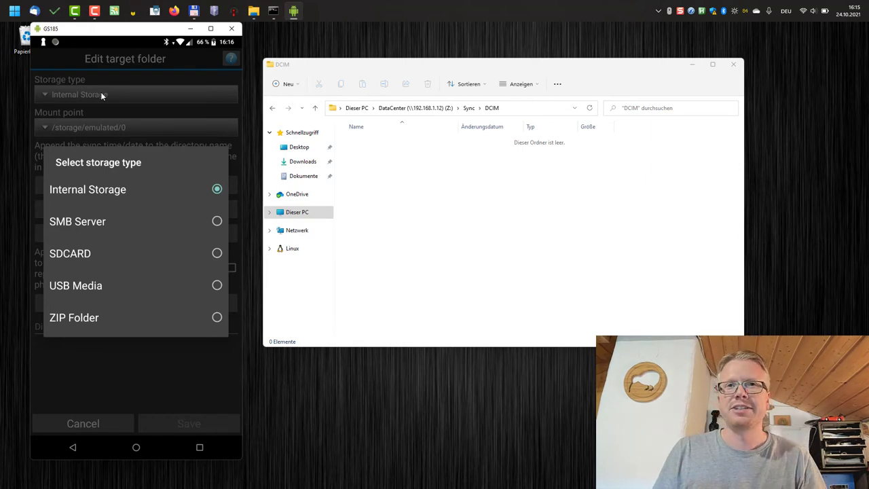
{"action": "mouse_move", "coordinate": [105, 227]}
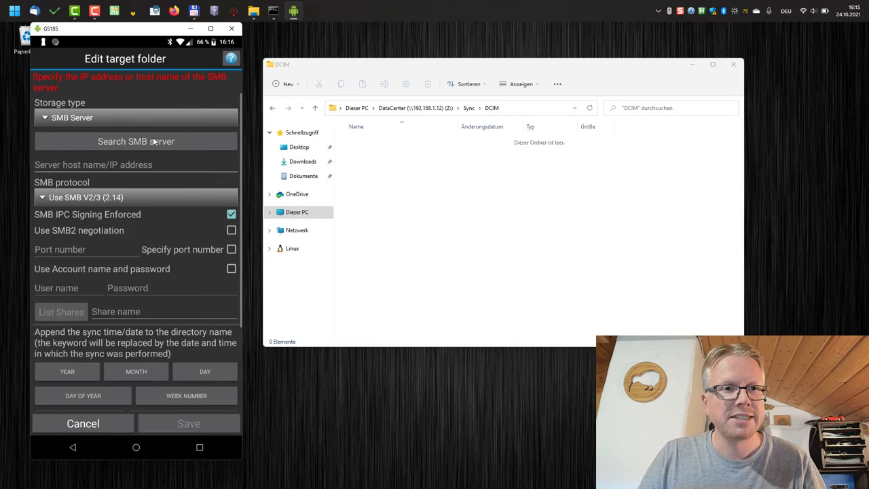
{"action": "mouse_move", "coordinate": [98, 168]}
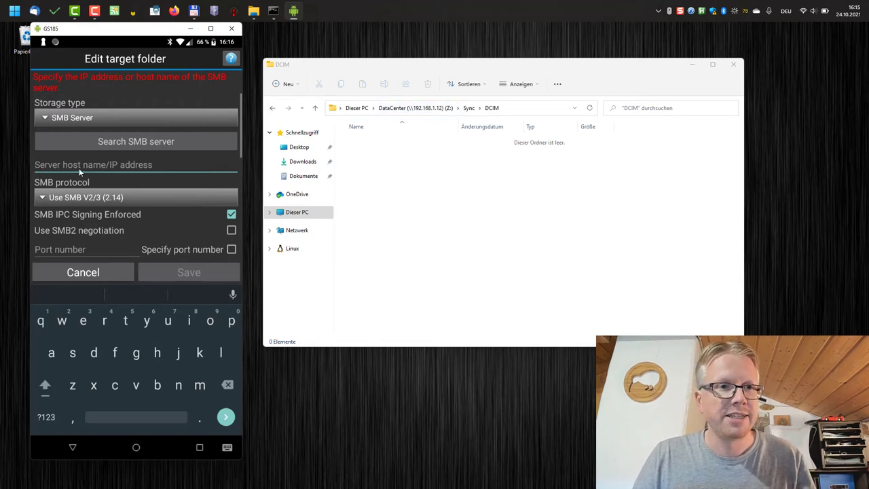
{"action": "type", "text": "192"}
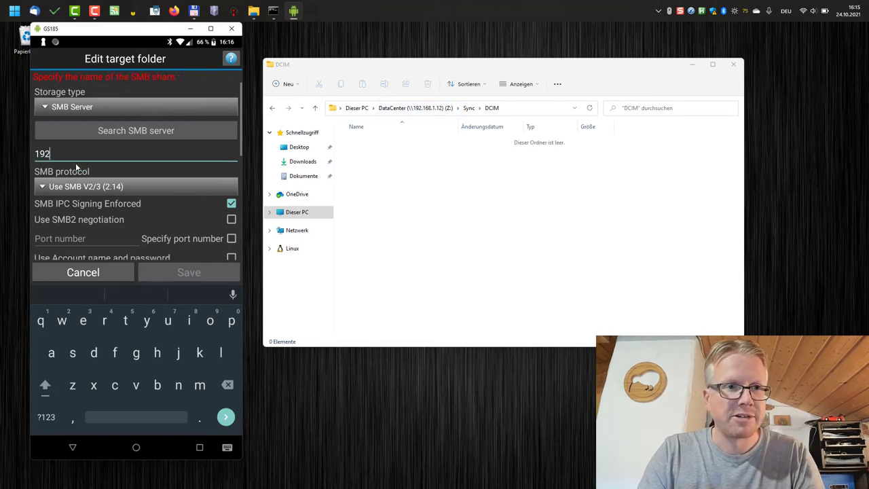
{"action": "type", "text": ".16"}
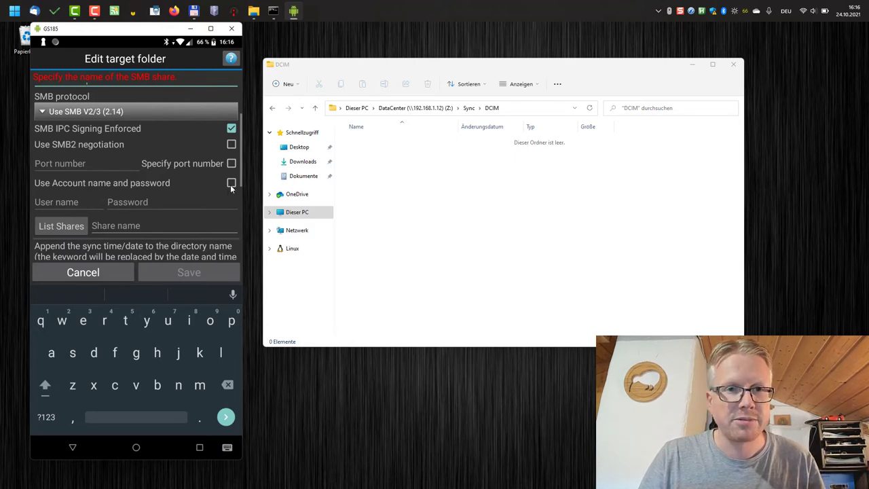
{"action": "left_click", "coordinate": [232, 183]}
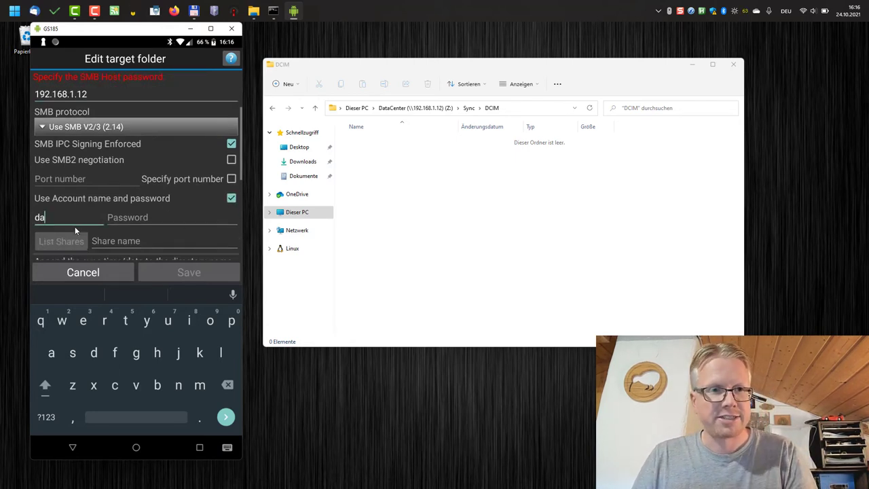
{"action": "left_click", "coordinate": [170, 217]}
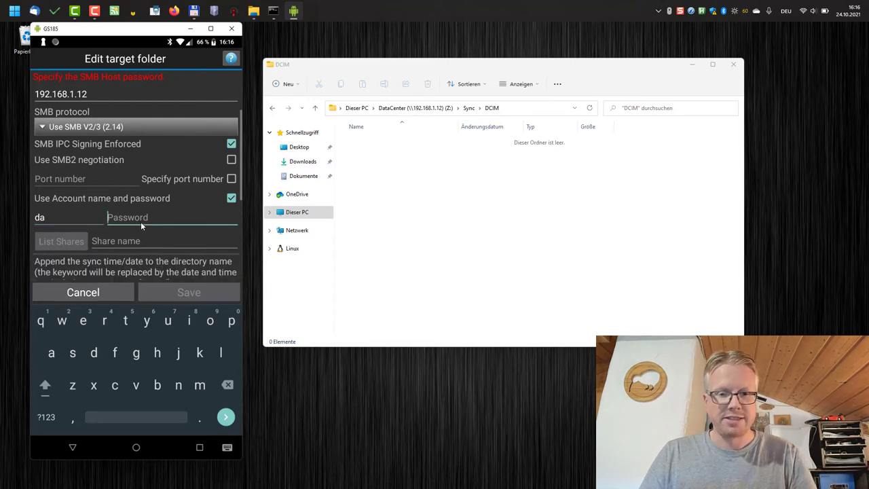
{"action": "type", "text": "password"}
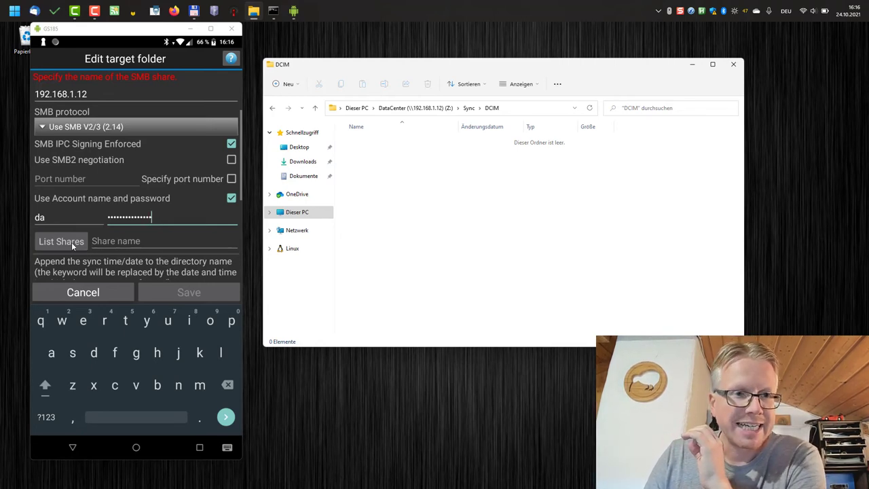
Choose the DataCenter share from the server's list of shares.
{"action": "left_click", "coordinate": [61, 241]}
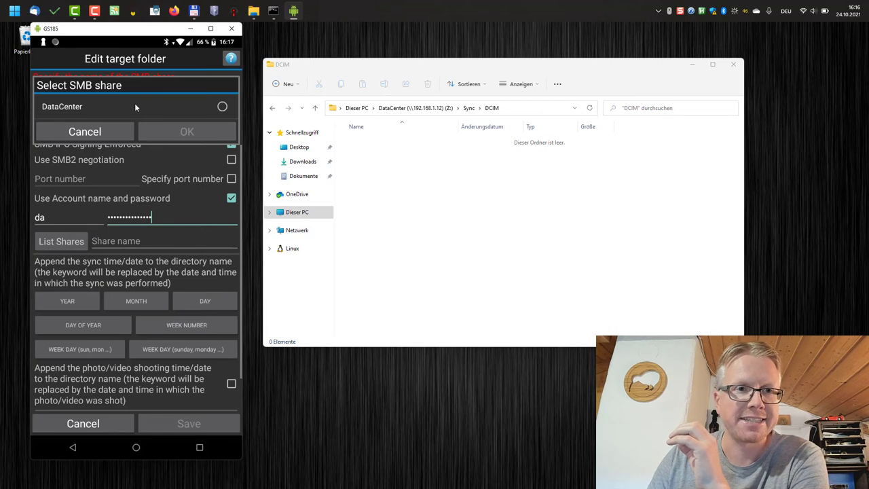
{"action": "left_click", "coordinate": [222, 106]}
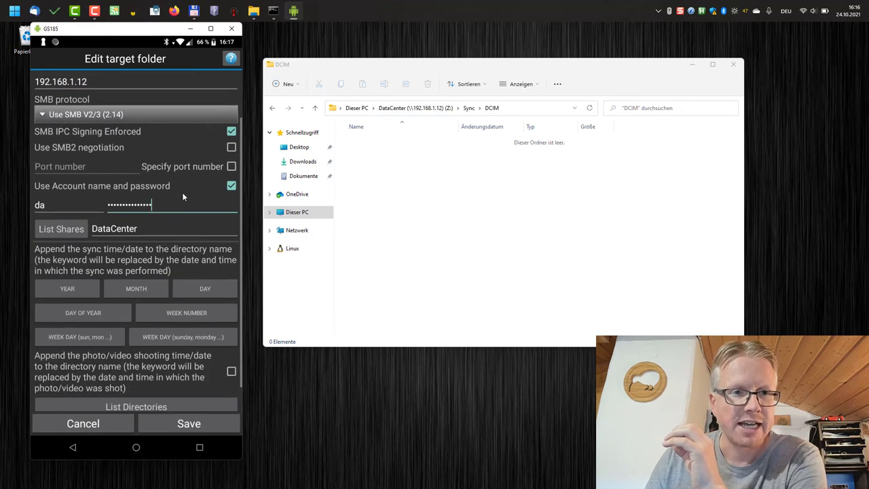
{"action": "mouse_move", "coordinate": [61, 229]}
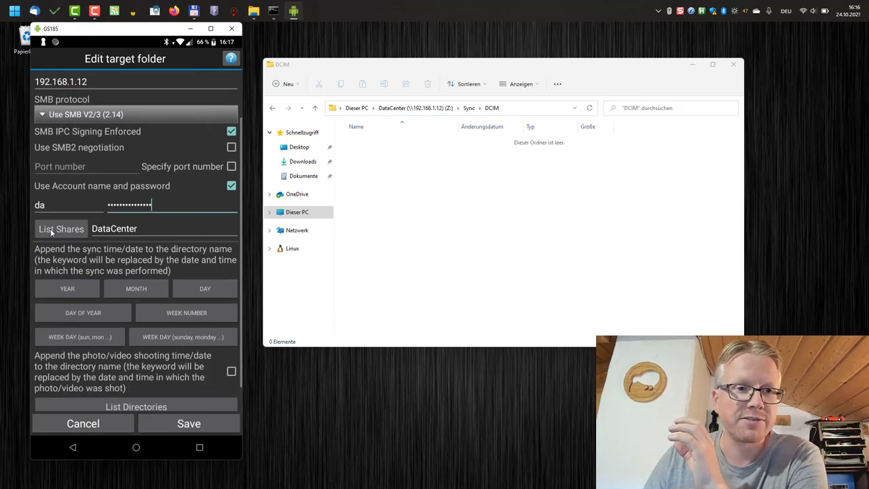
{"action": "left_click", "coordinate": [62, 229]}
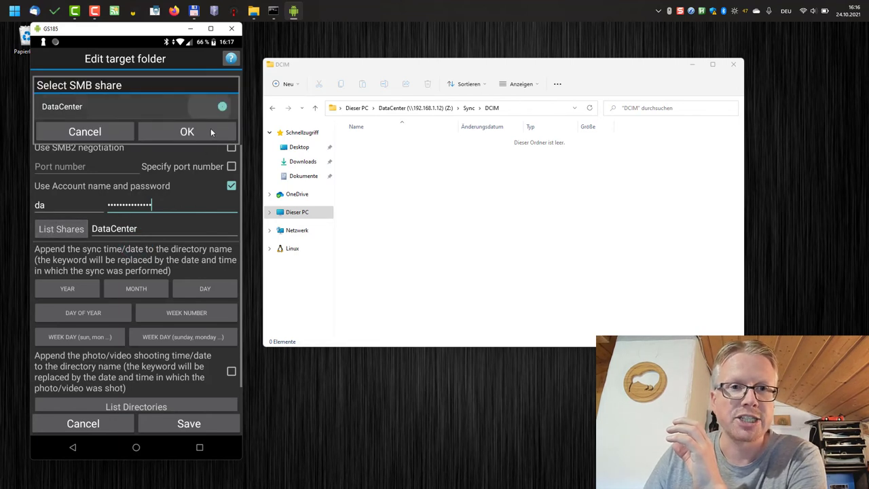
{"action": "left_click", "coordinate": [186, 132]}
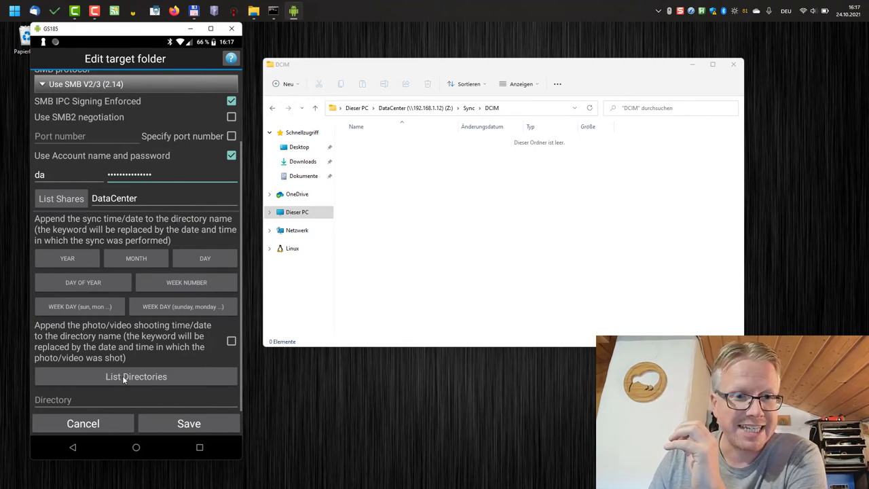
Select Sync/DCIM on the DataCenter share as the target and save it.
{"action": "left_click", "coordinate": [136, 376]}
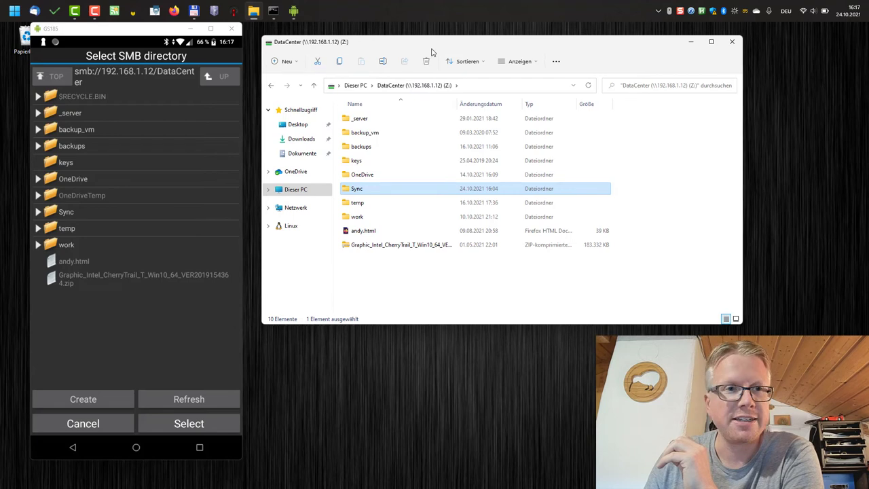
{"action": "mouse_move", "coordinate": [414, 132]}
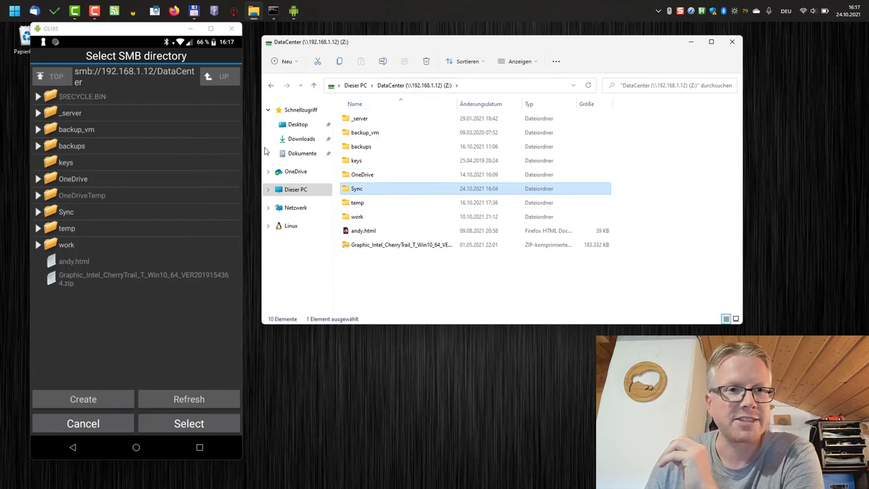
{"action": "double_click", "coordinate": [357, 188]}
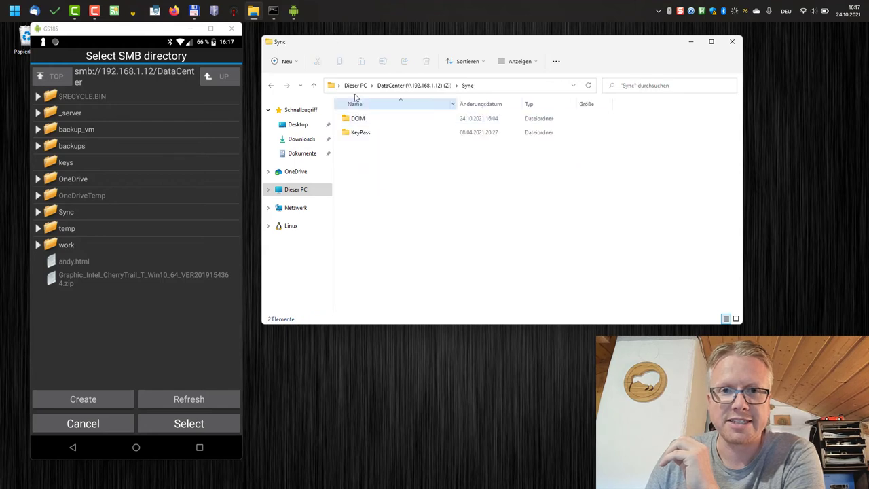
{"action": "double_click", "coordinate": [358, 117]}
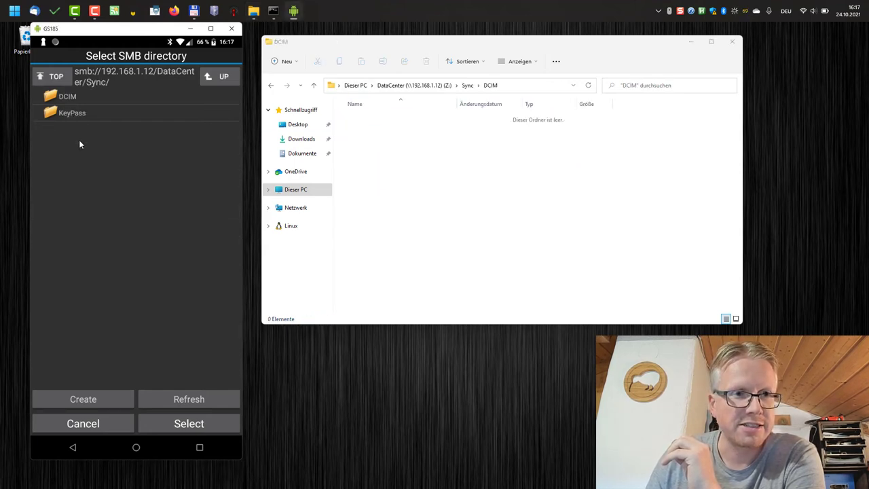
{"action": "left_click", "coordinate": [68, 96]}
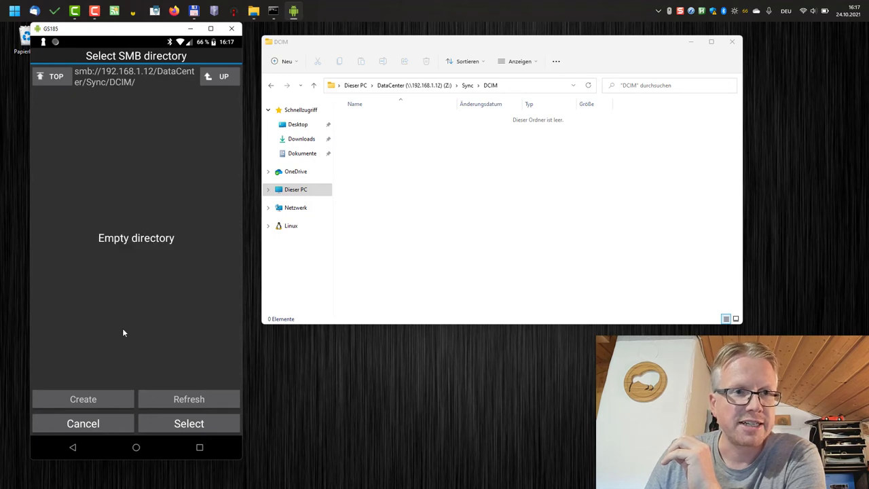
{"action": "mouse_move", "coordinate": [189, 423]}
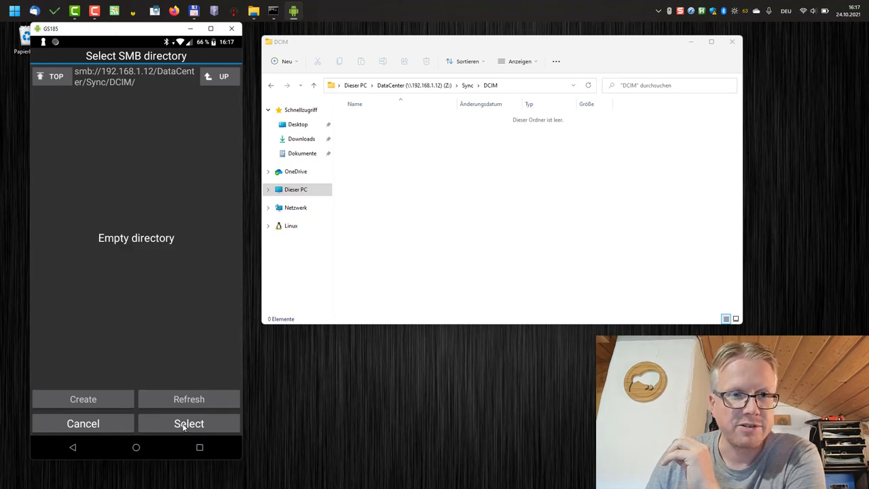
{"action": "left_click", "coordinate": [188, 423]}
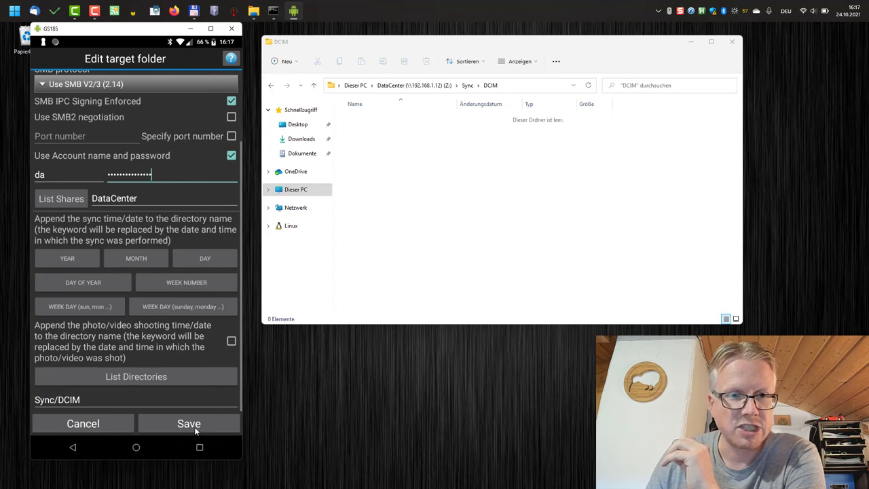
{"action": "left_click", "coordinate": [189, 423]}
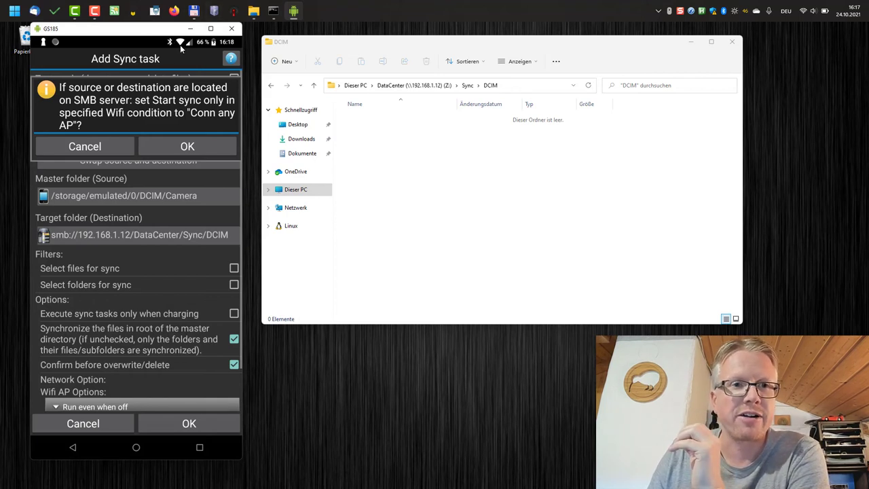
{"action": "mouse_move", "coordinate": [144, 114]}
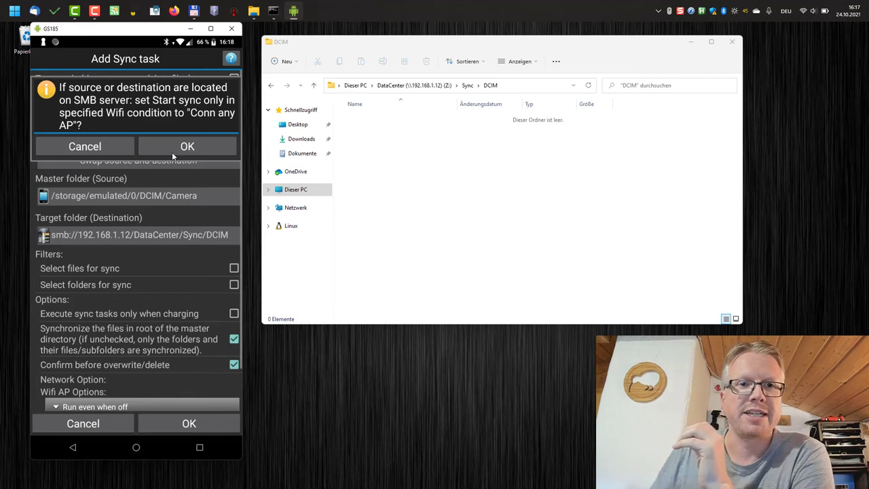
{"action": "mouse_move", "coordinate": [188, 150]}
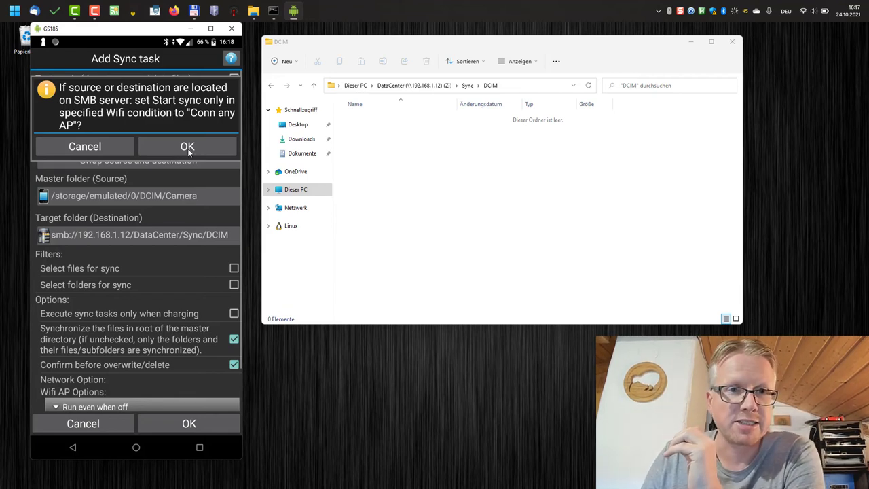
Accept the 'Conn any AP' Wi-Fi condition for the photos task.
{"action": "left_click", "coordinate": [187, 146]}
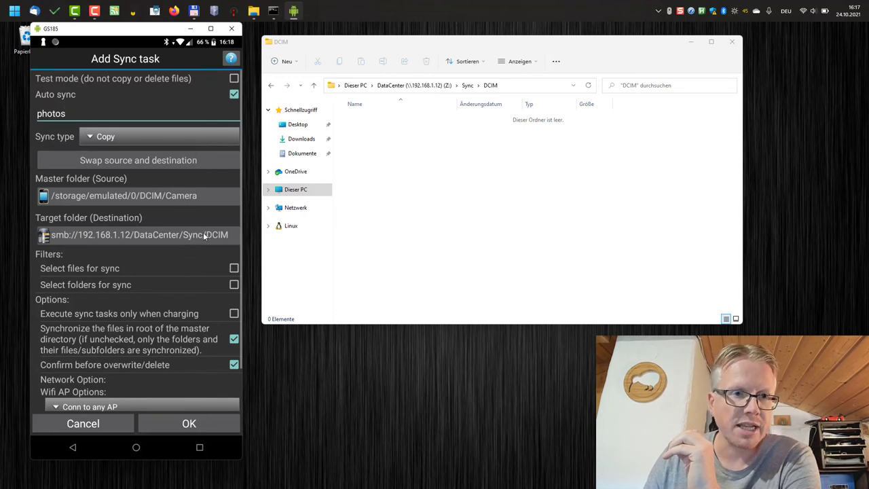
{"action": "mouse_move", "coordinate": [161, 242]}
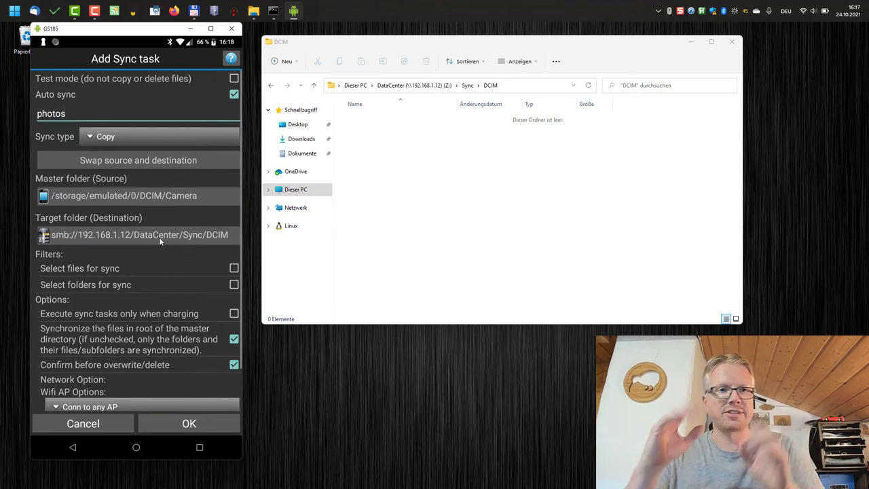
{"action": "mouse_move", "coordinate": [117, 182]}
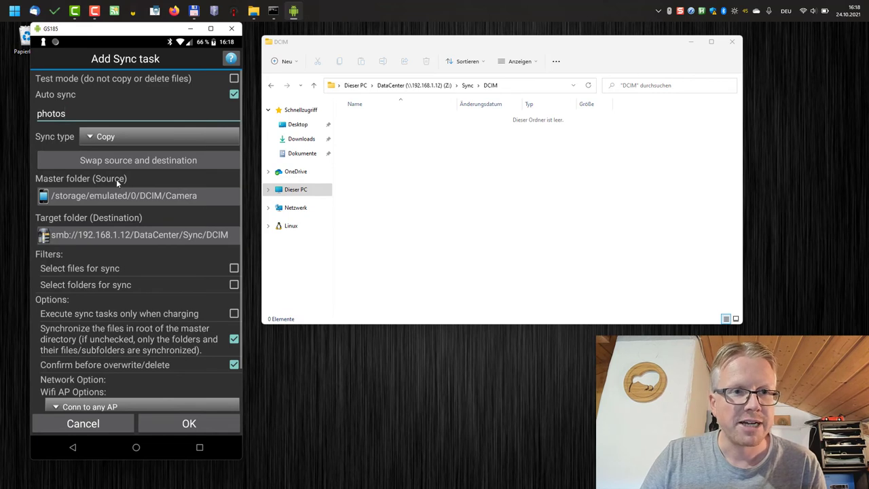
{"action": "mouse_move", "coordinate": [195, 196]}
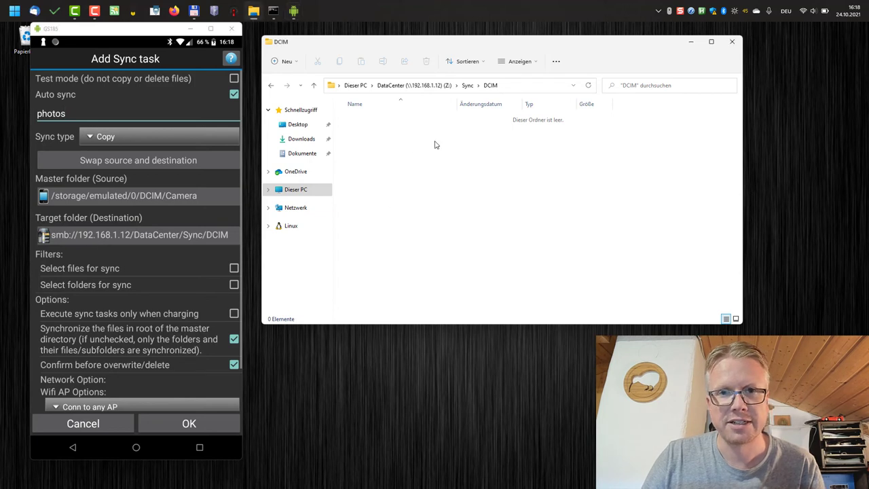
{"action": "mouse_move", "coordinate": [161, 254]}
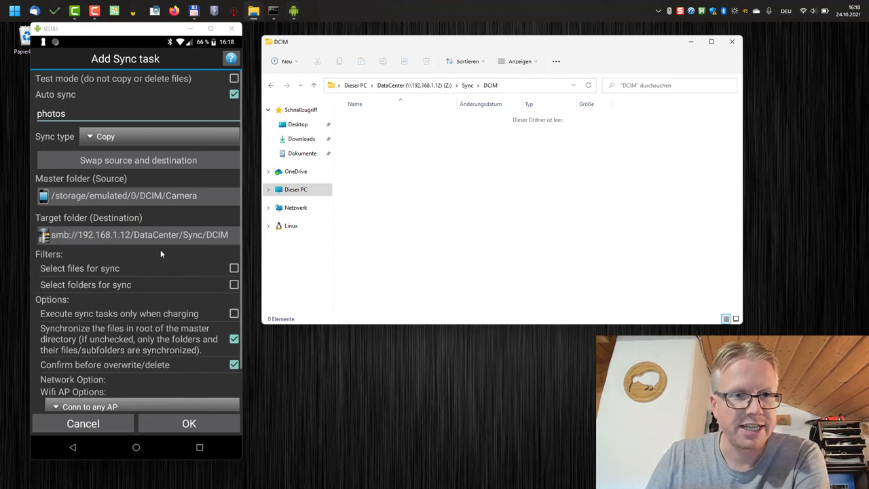
Review the task options and save the photos sync task.
{"action": "scroll", "scroll_direction": "down", "scroll_amount": 3}
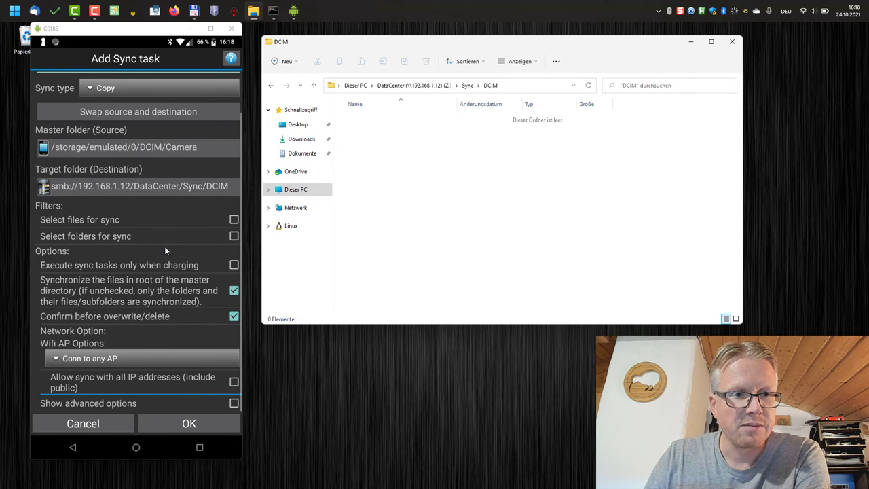
{"action": "mouse_move", "coordinate": [218, 239]}
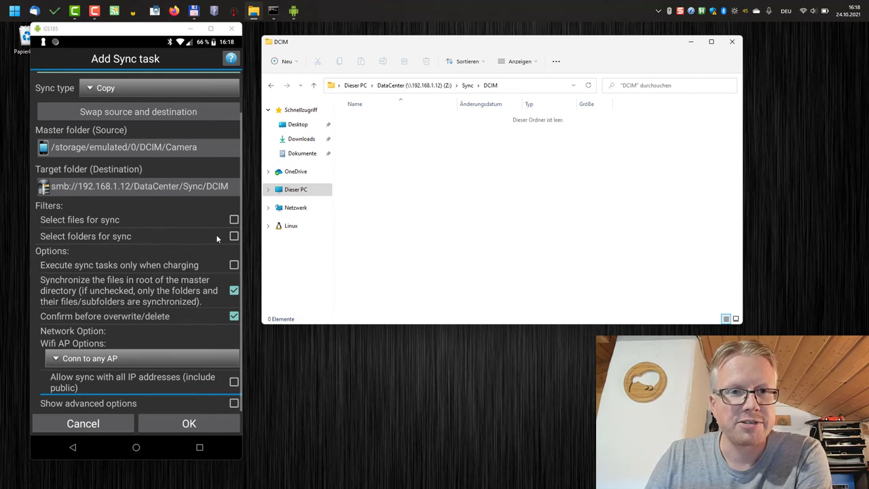
{"action": "mouse_move", "coordinate": [193, 252]}
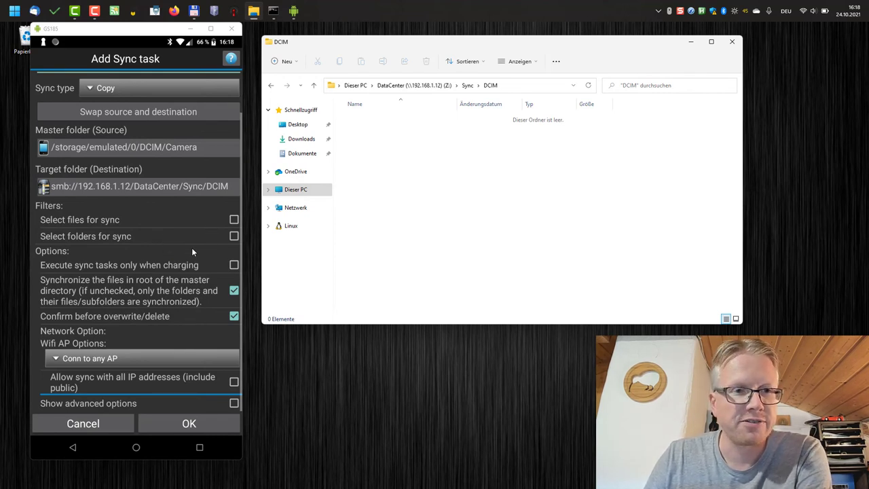
{"action": "mouse_move", "coordinate": [151, 404]}
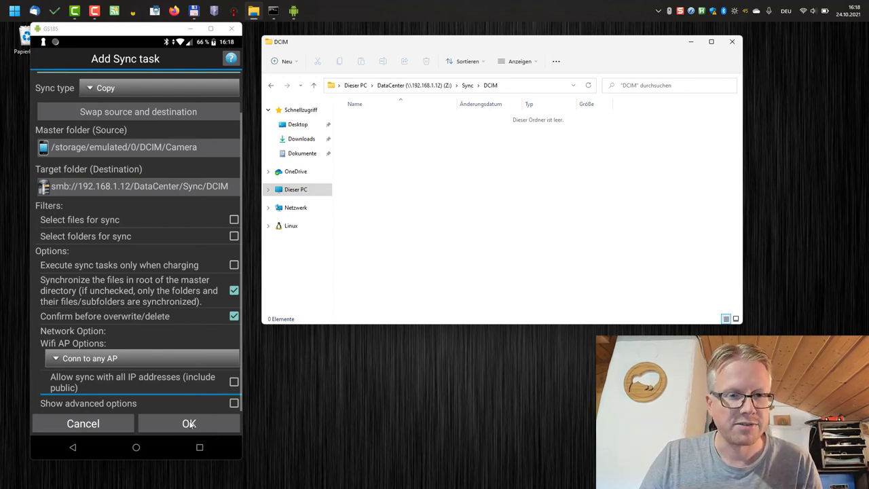
{"action": "left_click", "coordinate": [189, 423]}
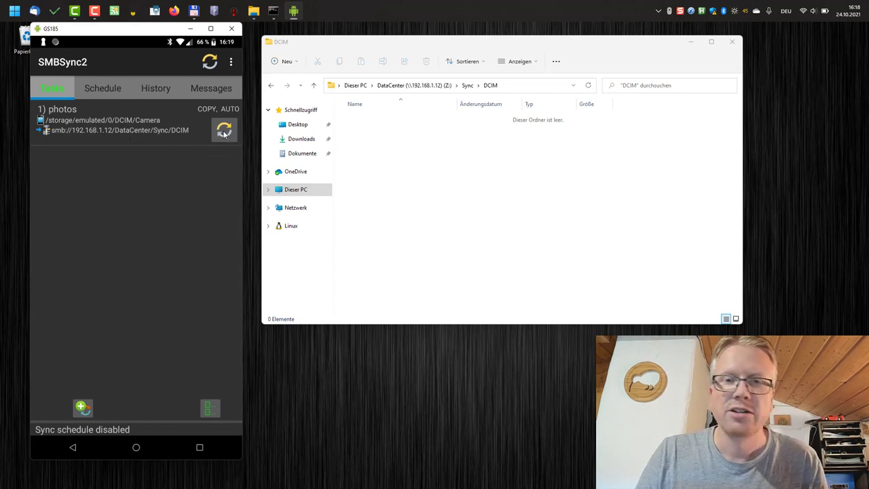
Start the photos sync task from its sync icon in the Tasks list.
{"action": "left_click", "coordinate": [224, 129]}
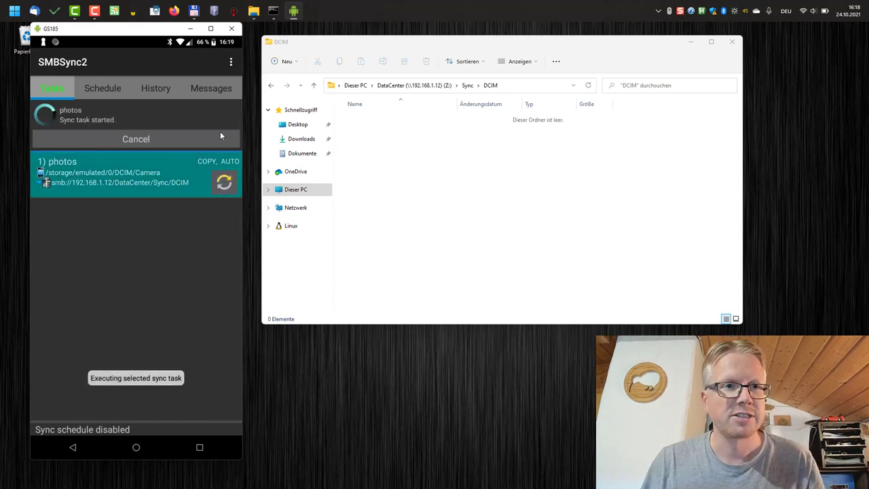